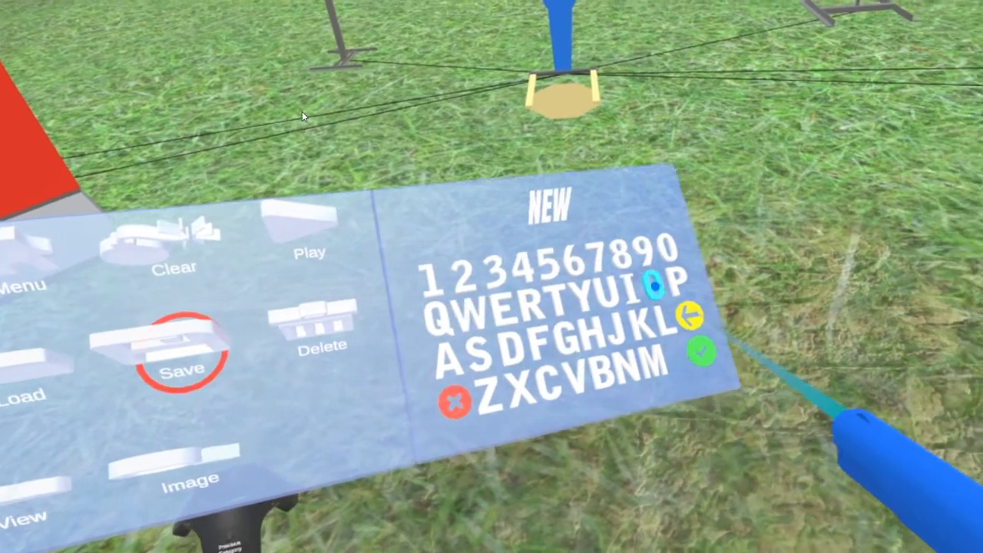
{"action": "type", "text": "PROP"}
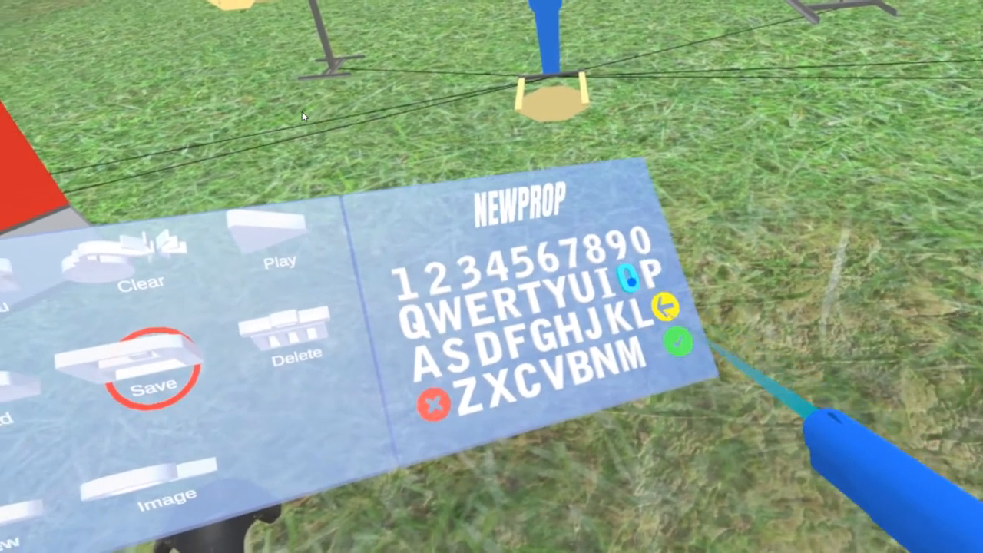